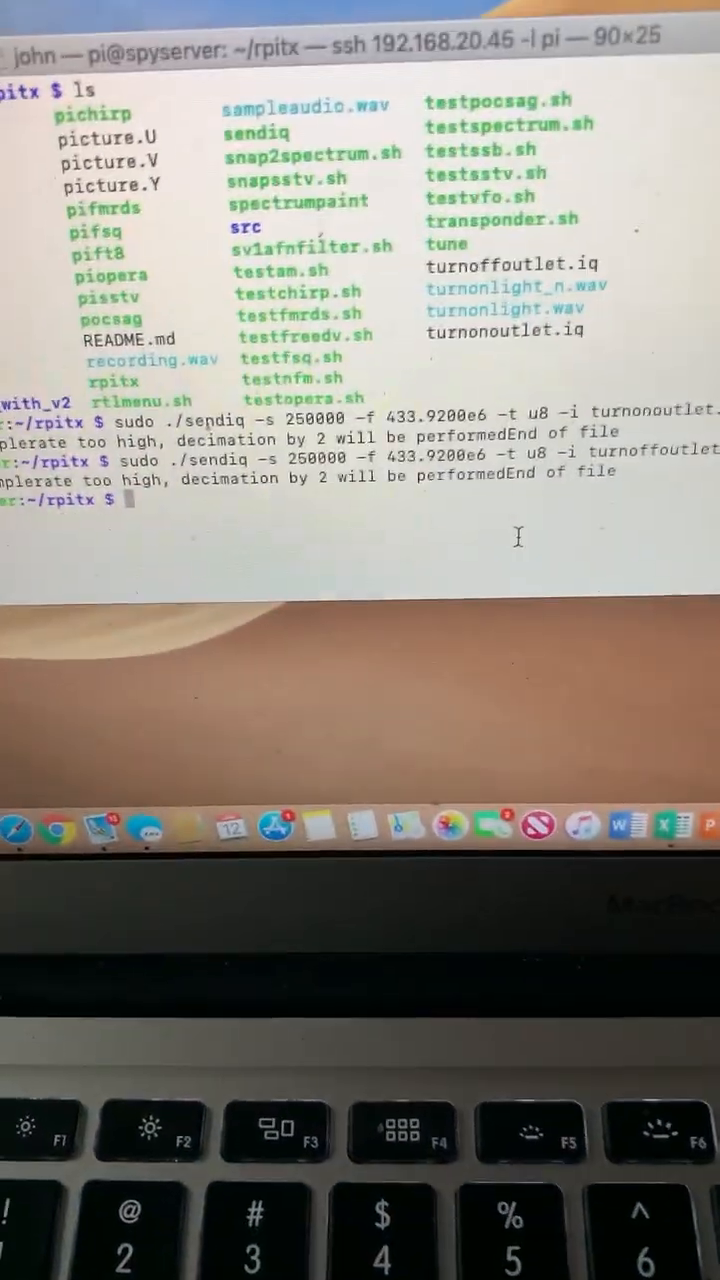
text(sudo ./sendiq -s 250000 -f 433.9200e6 -t u8 -i turnonoutlet.iq)
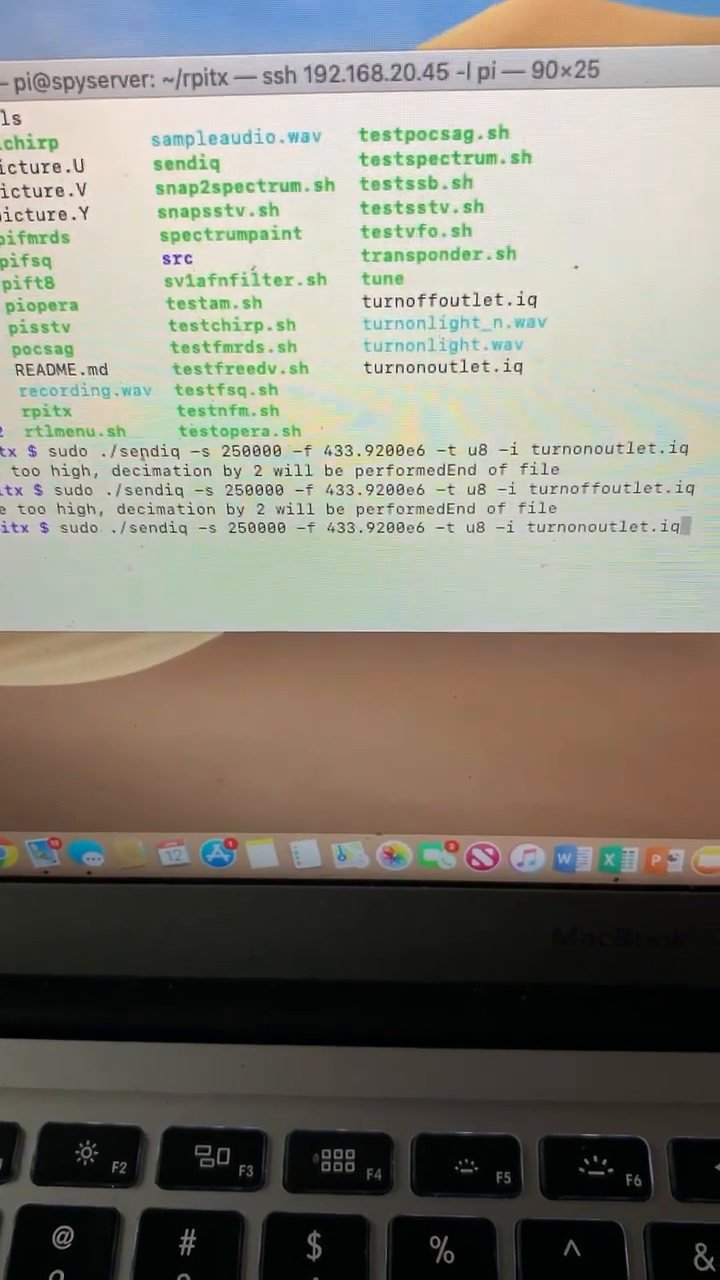